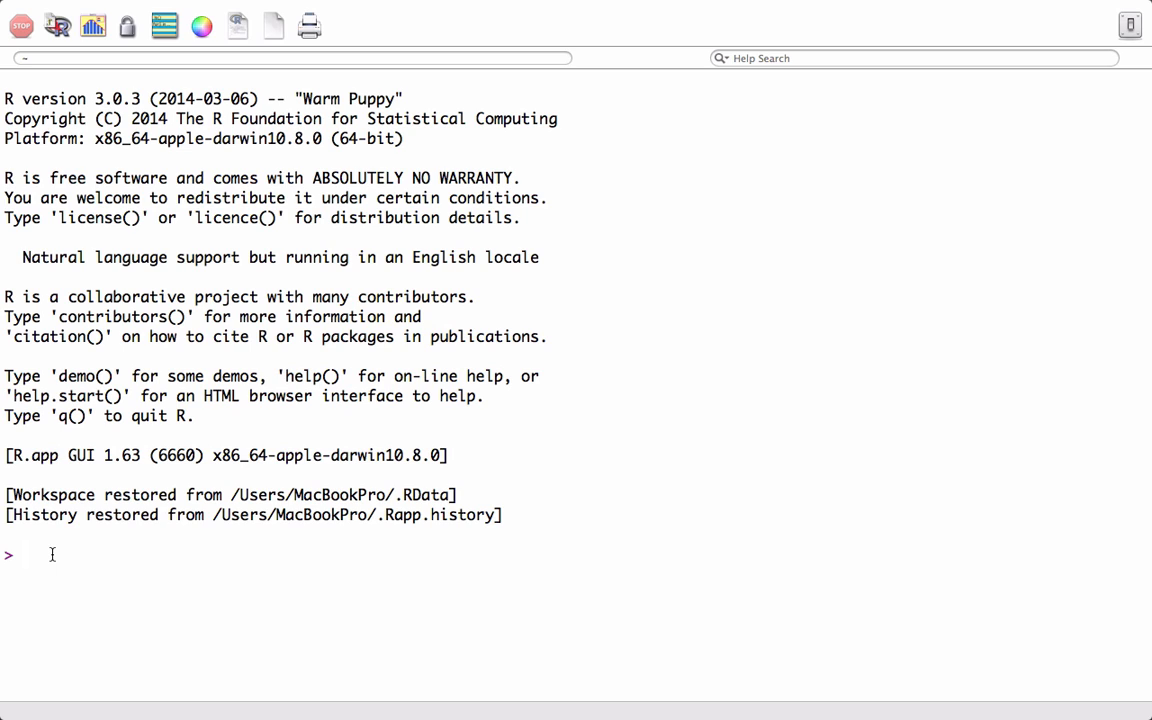
Run getwd() to show the working directory is /Users/MacBookPro
type("get")
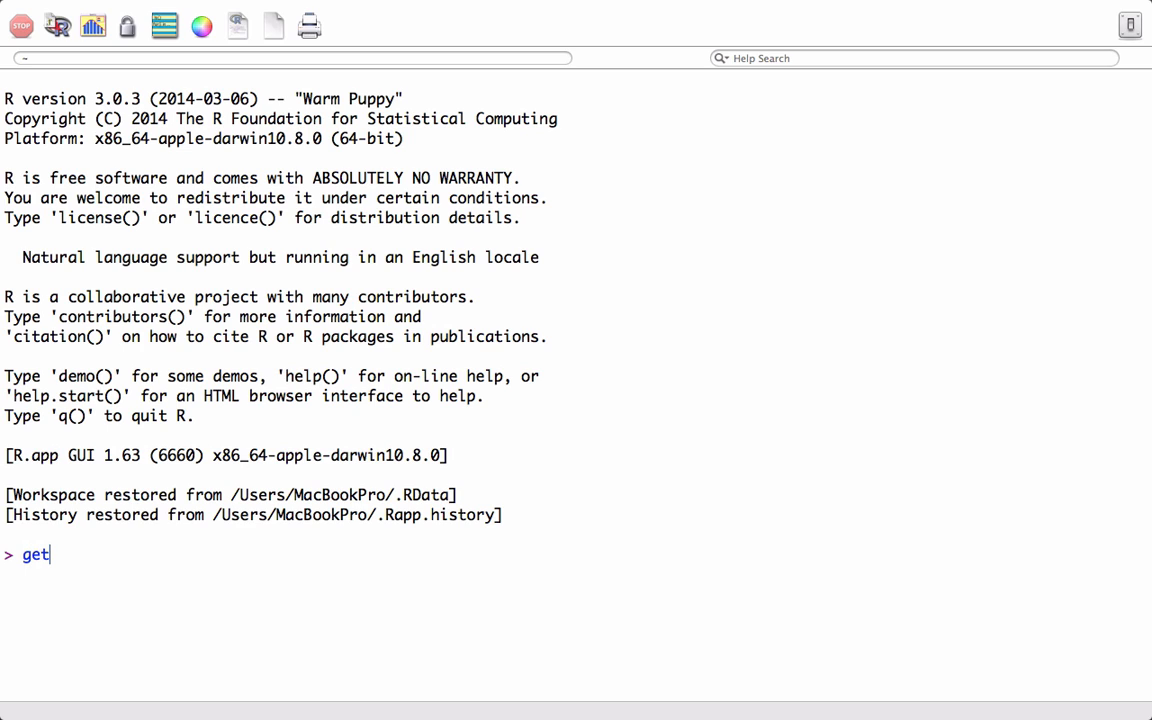
type("wd()")
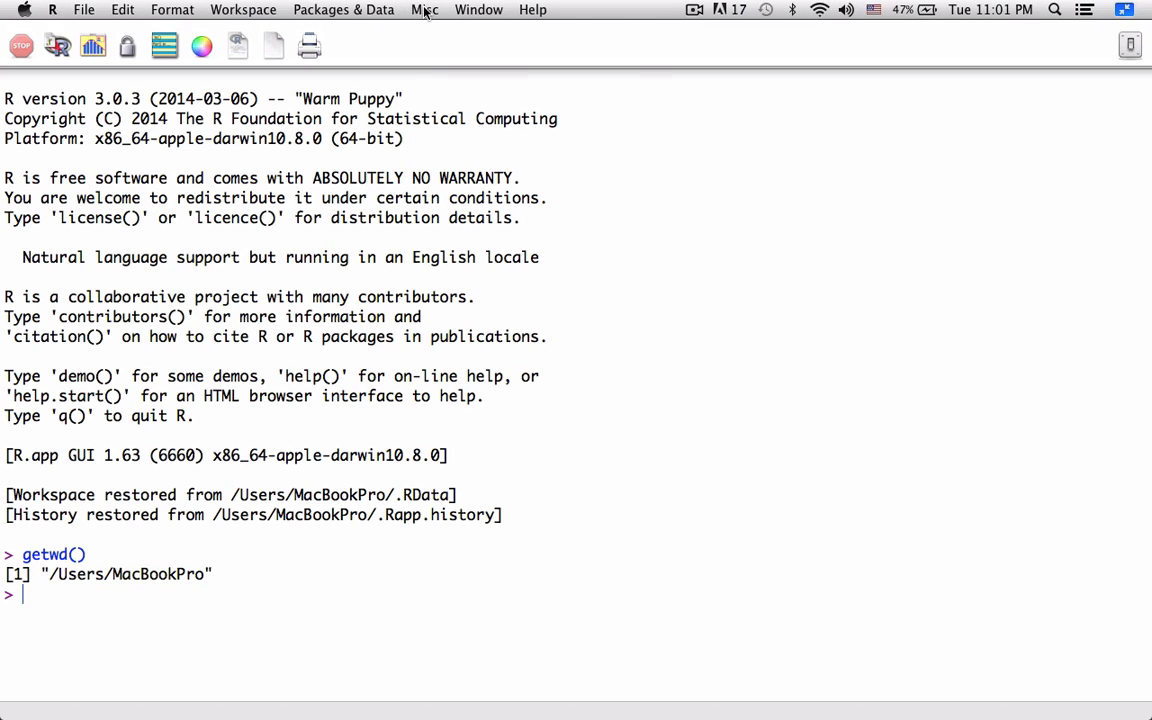
Use Misc > Get Working Directory to report /Users/MacBookPro again and highlight the path
left_click(424, 8)
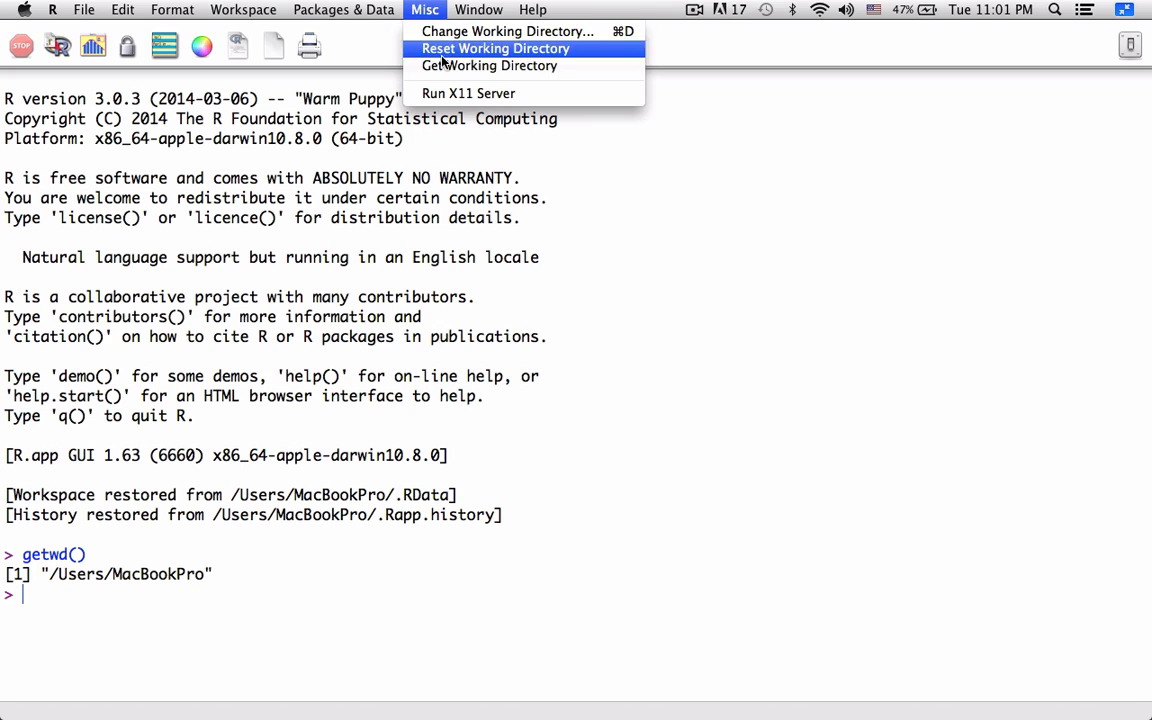
mouse_move(472, 64)
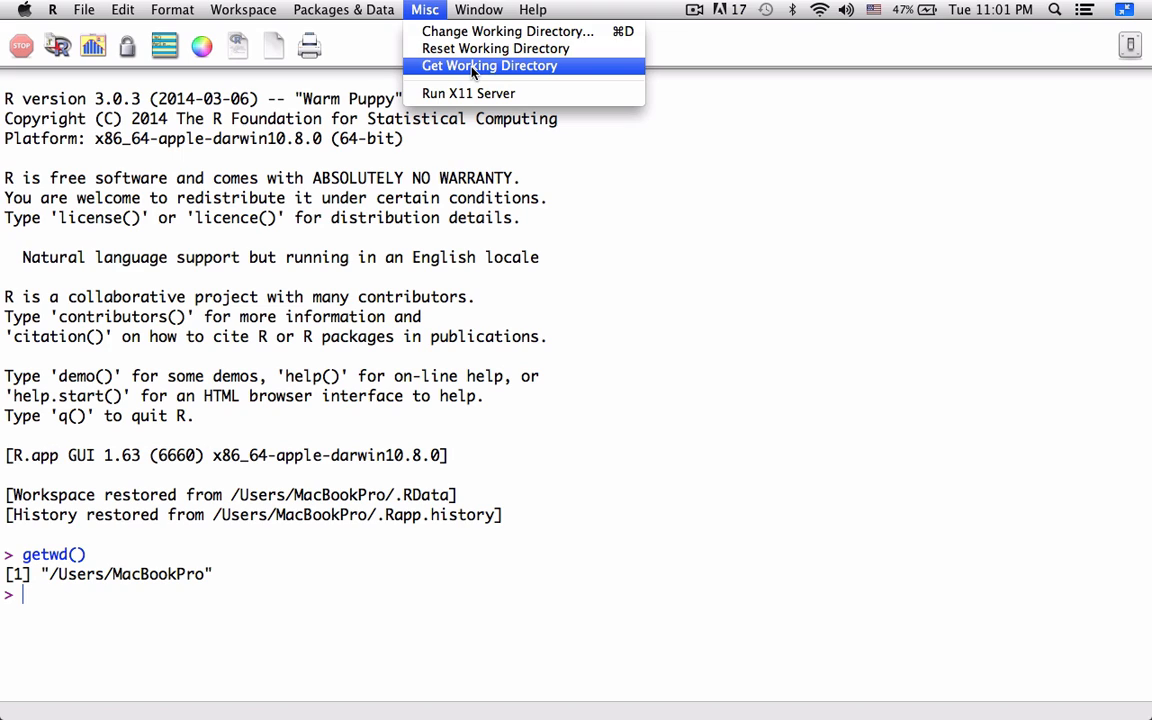
left_click(488, 64)
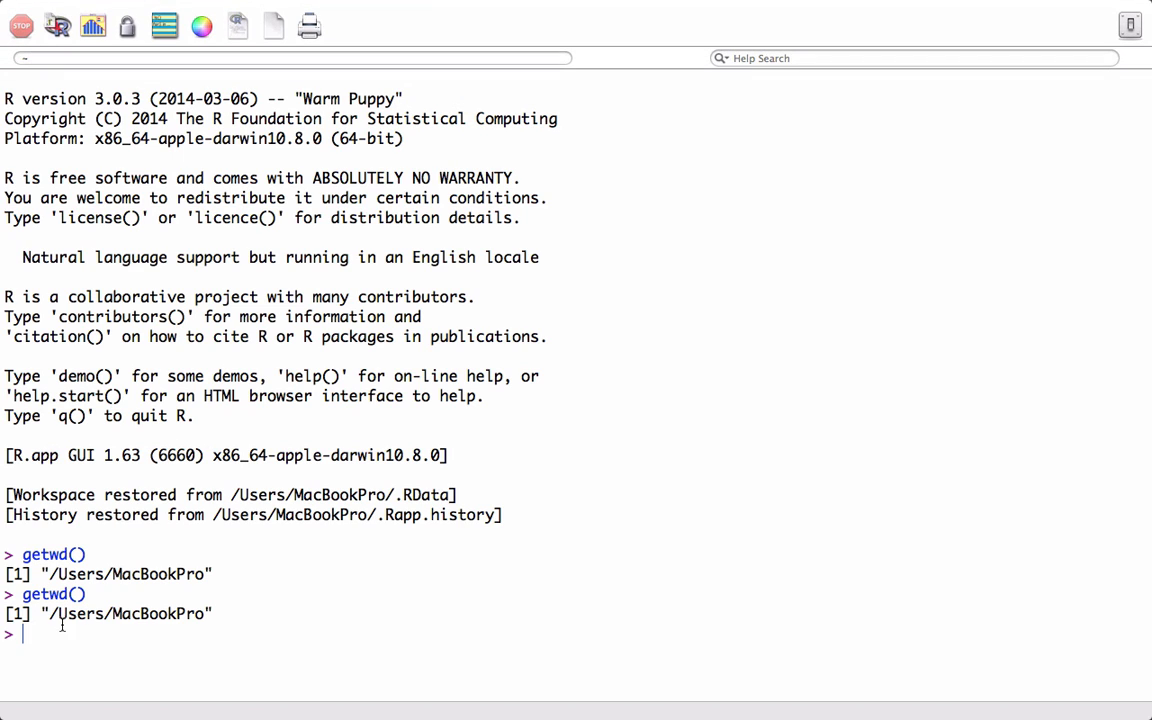
left_click_drag(40, 612, 210, 612)
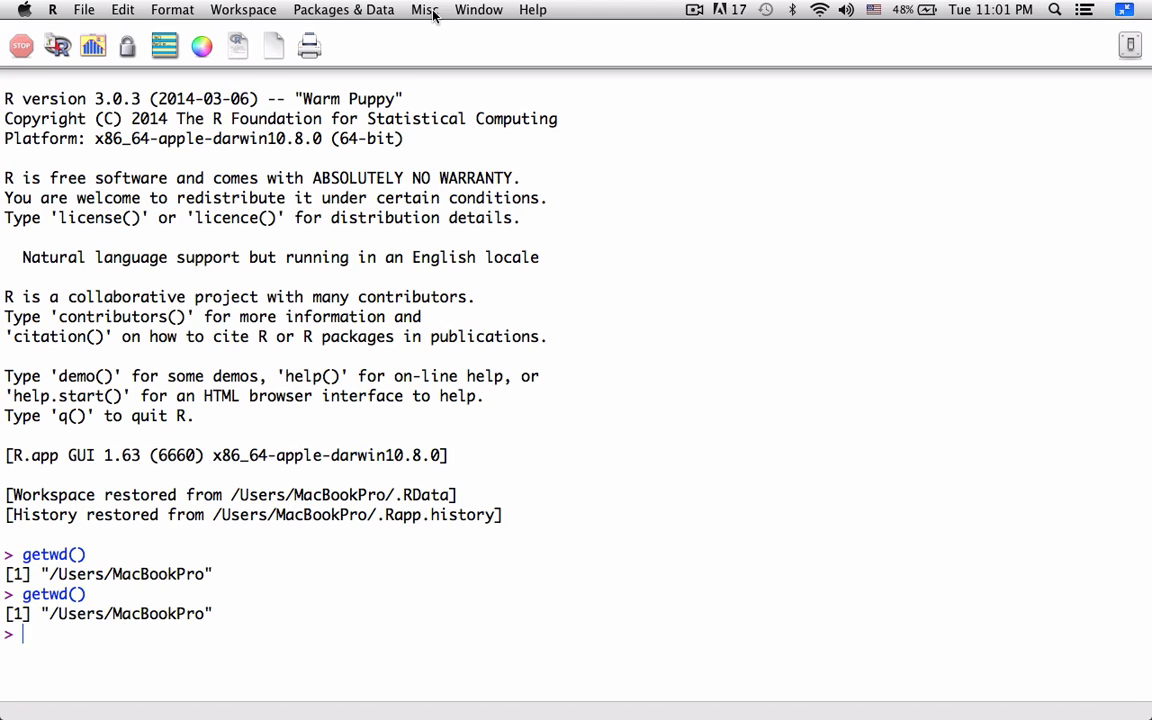
Change the working directory via Misc to Rprojects/Rdata/IRIS Data
left_click(420, 8)
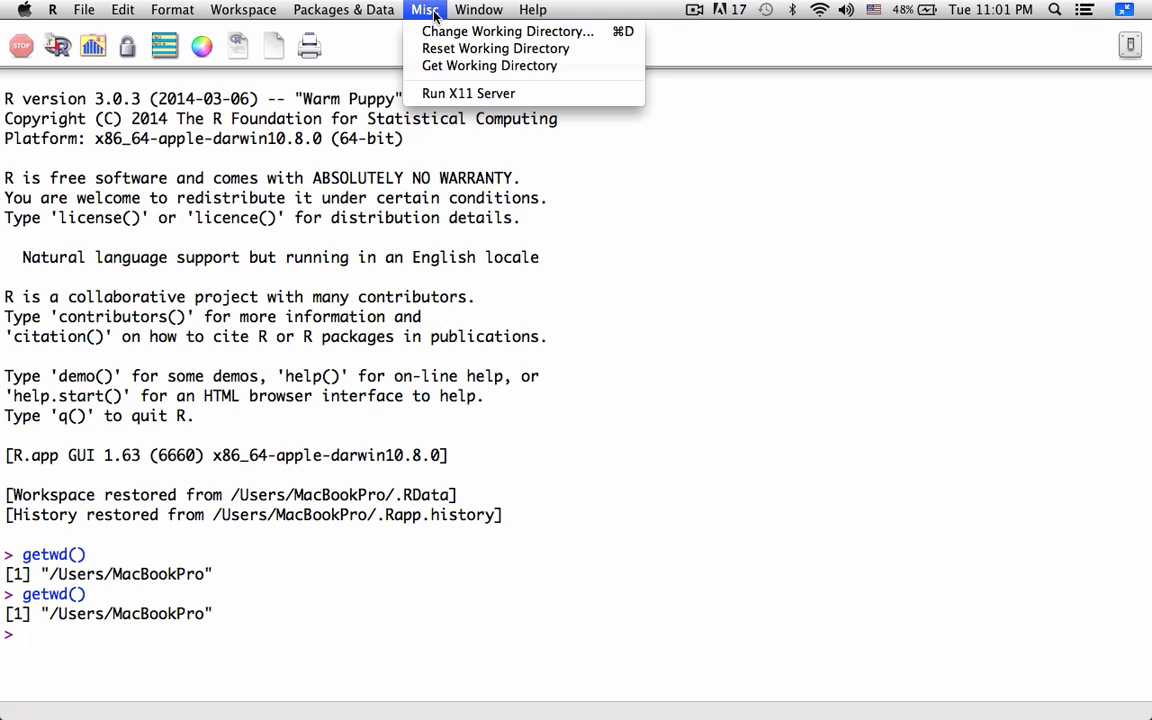
mouse_move(492, 32)
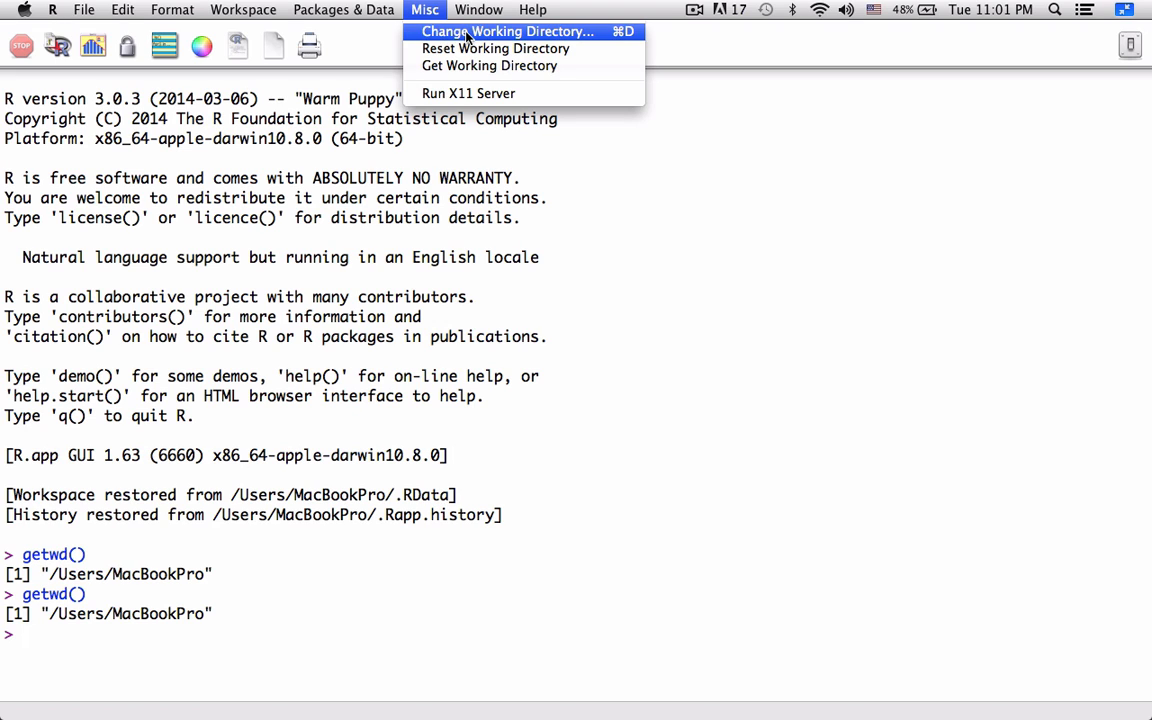
left_click(516, 32)
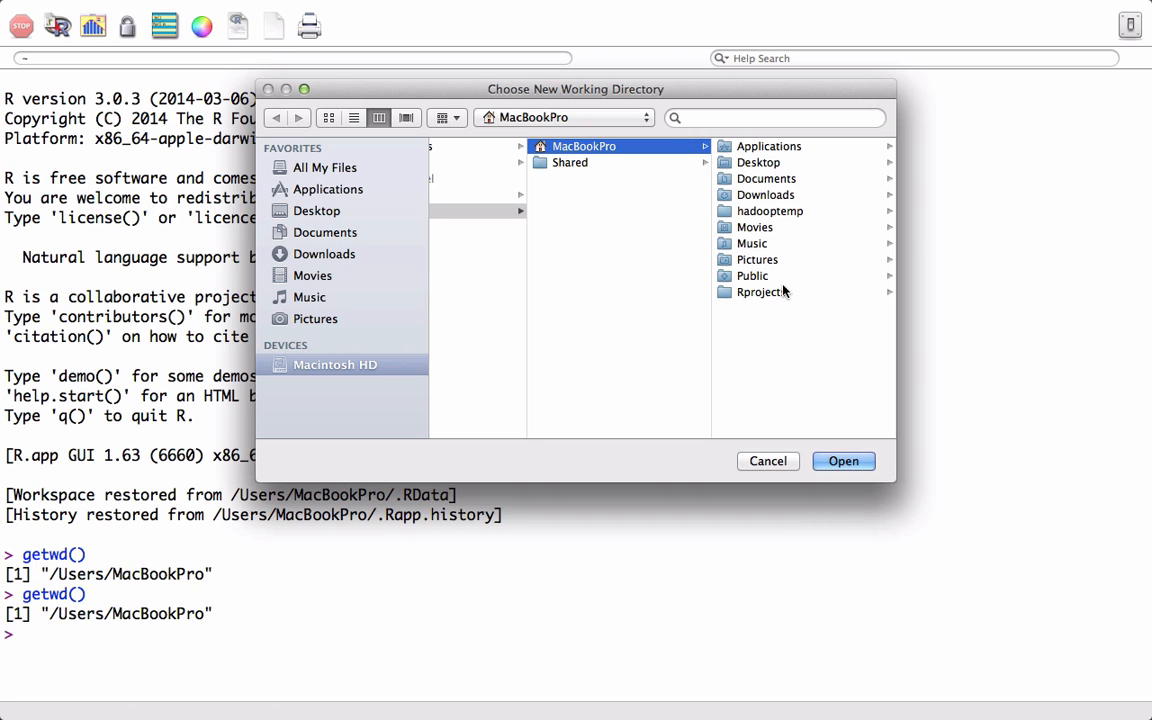
left_click(756, 292)
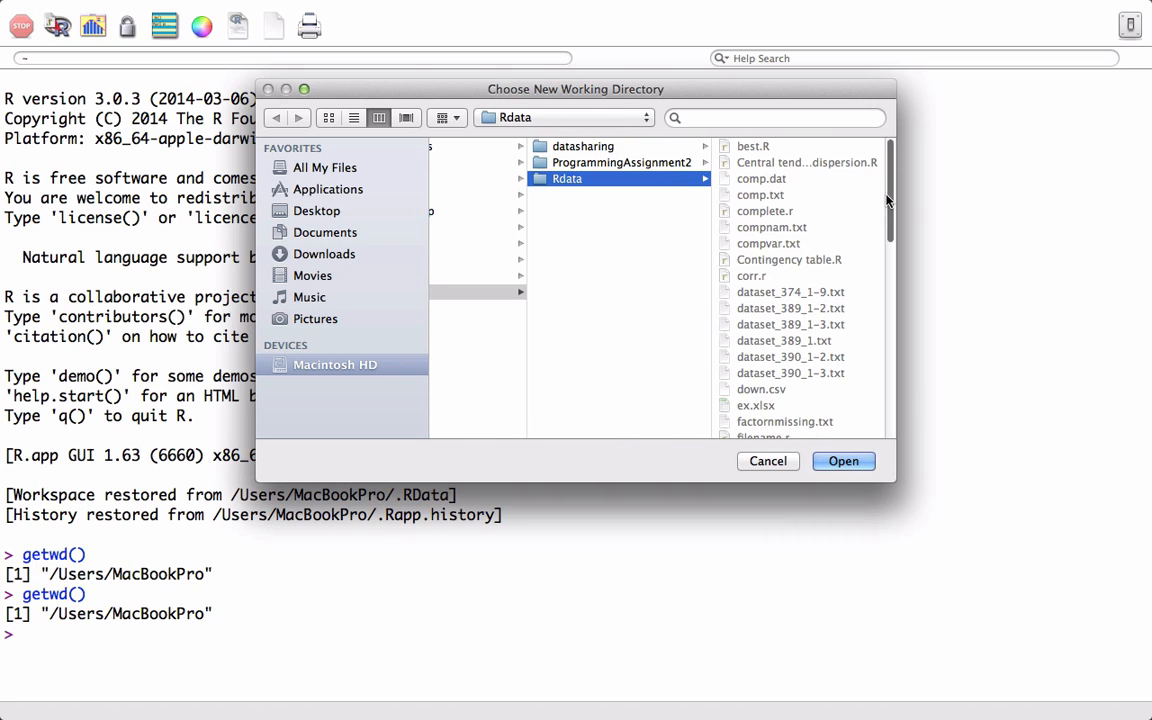
scroll("down", 3)
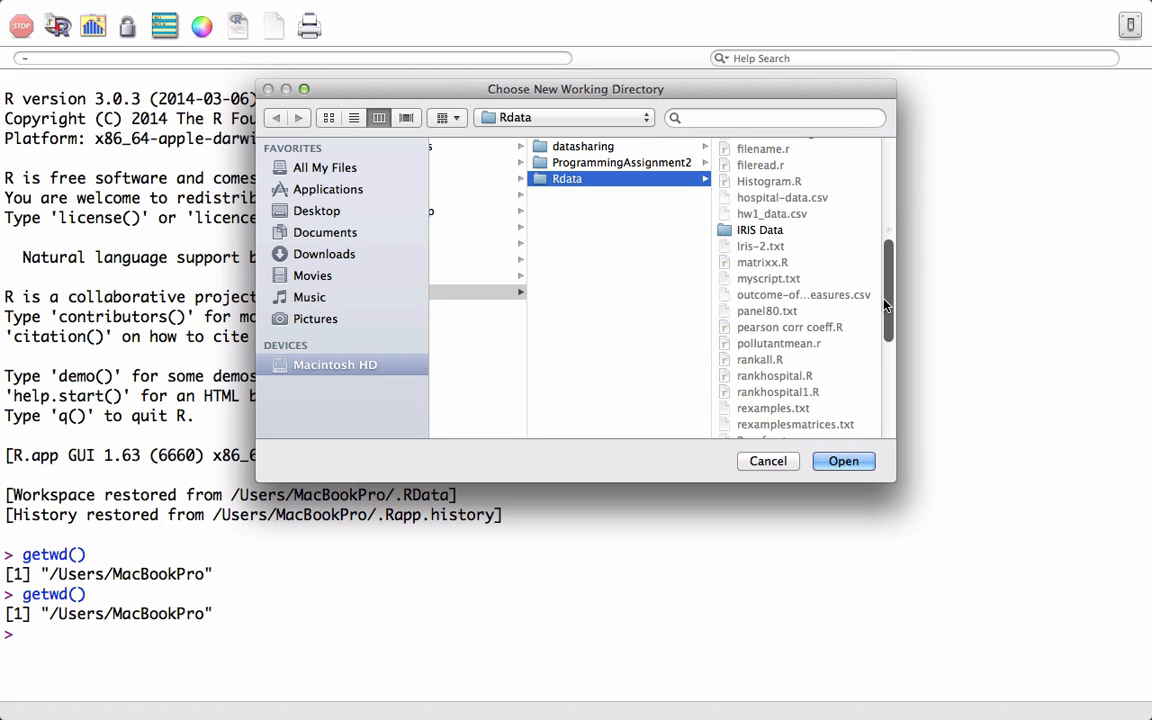
left_click(766, 230)
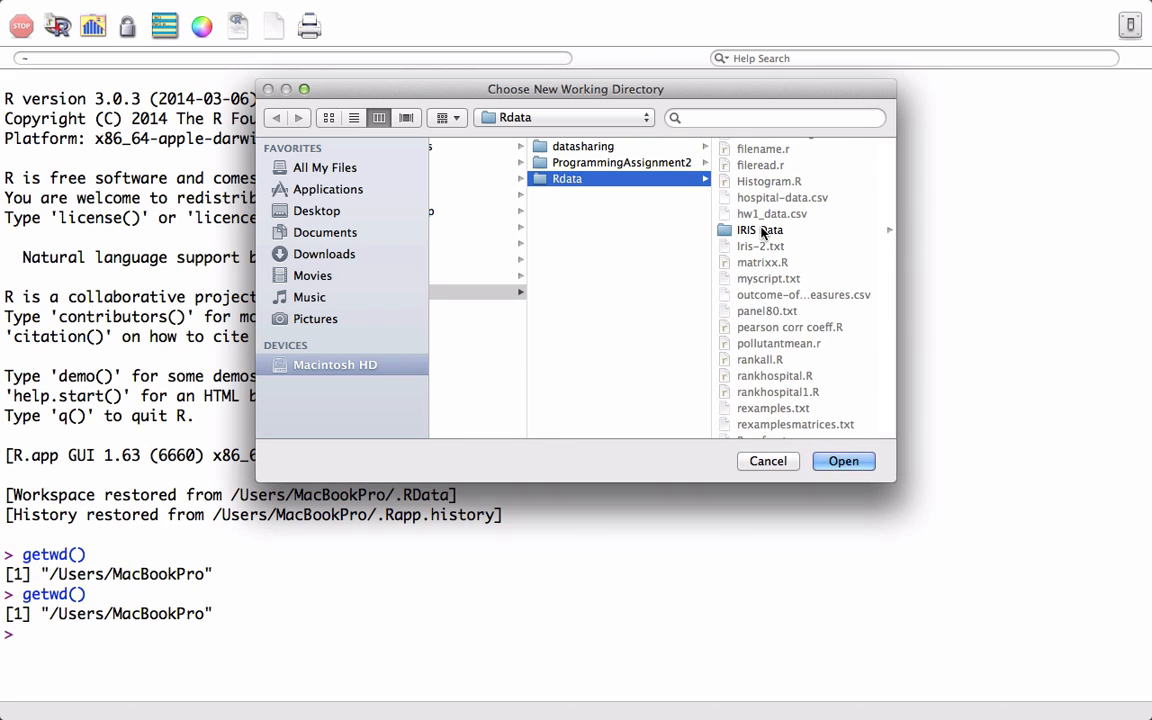
double_click(760, 230)
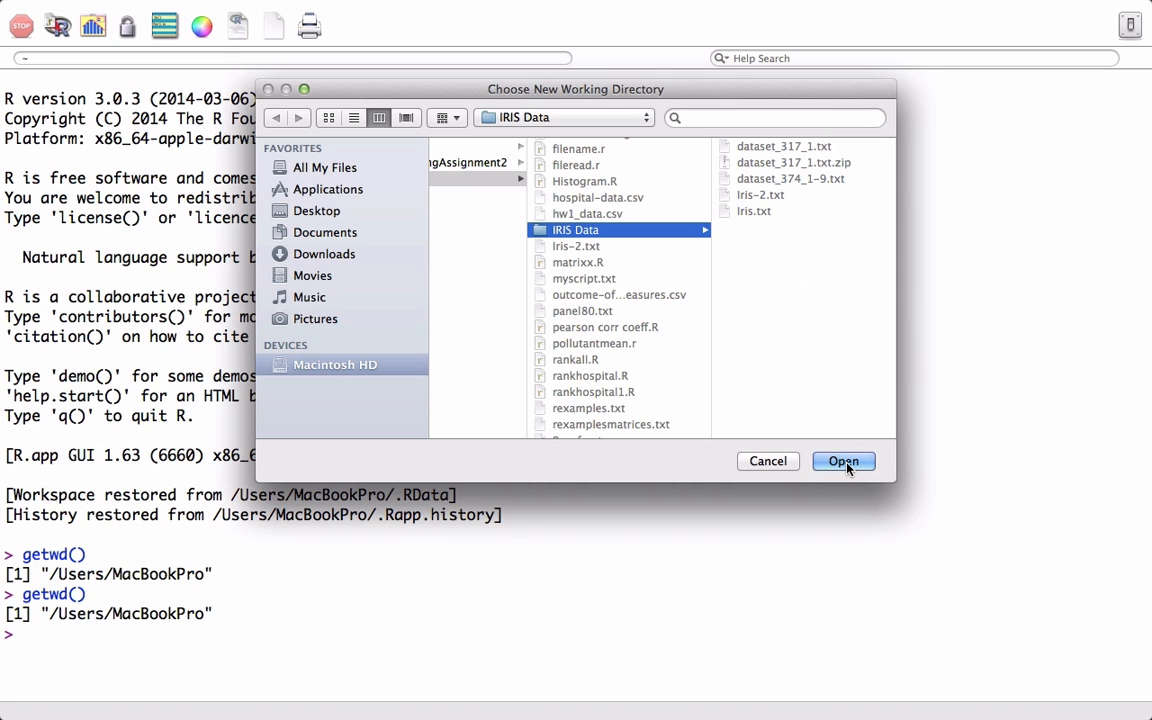
left_click(844, 460)
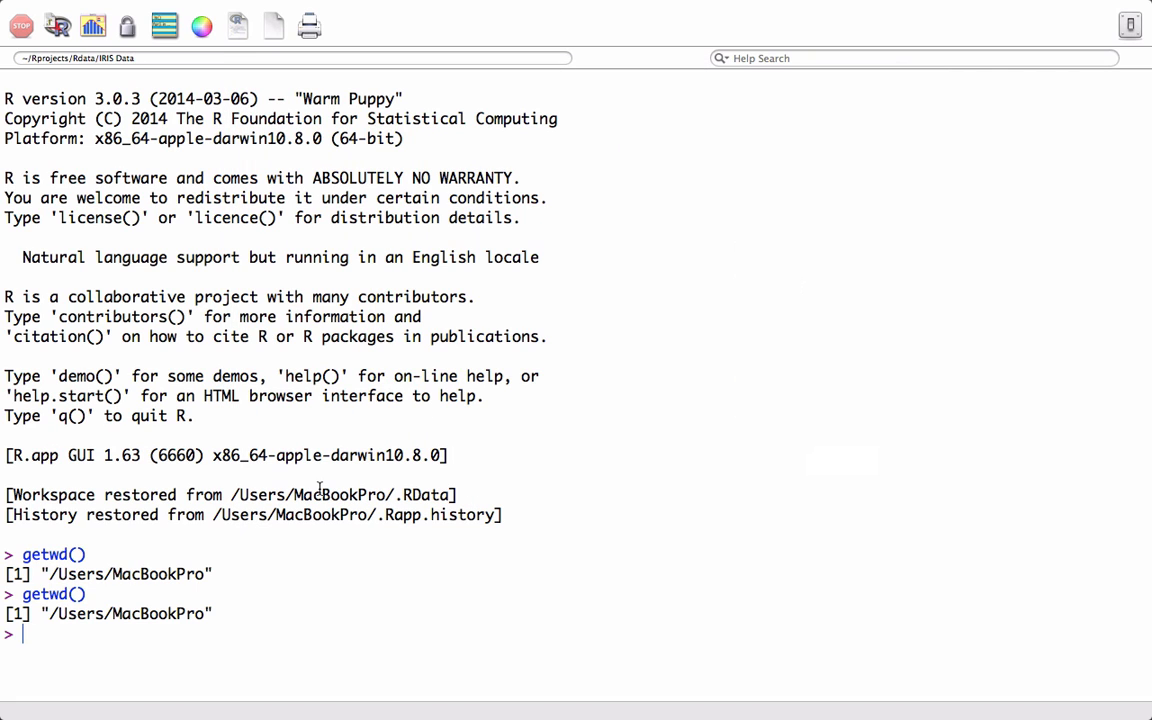
Run getwd() to confirm the directory is /Users/MacBookPro/Rprojects/Rdata/IRIS Data
type("ge")
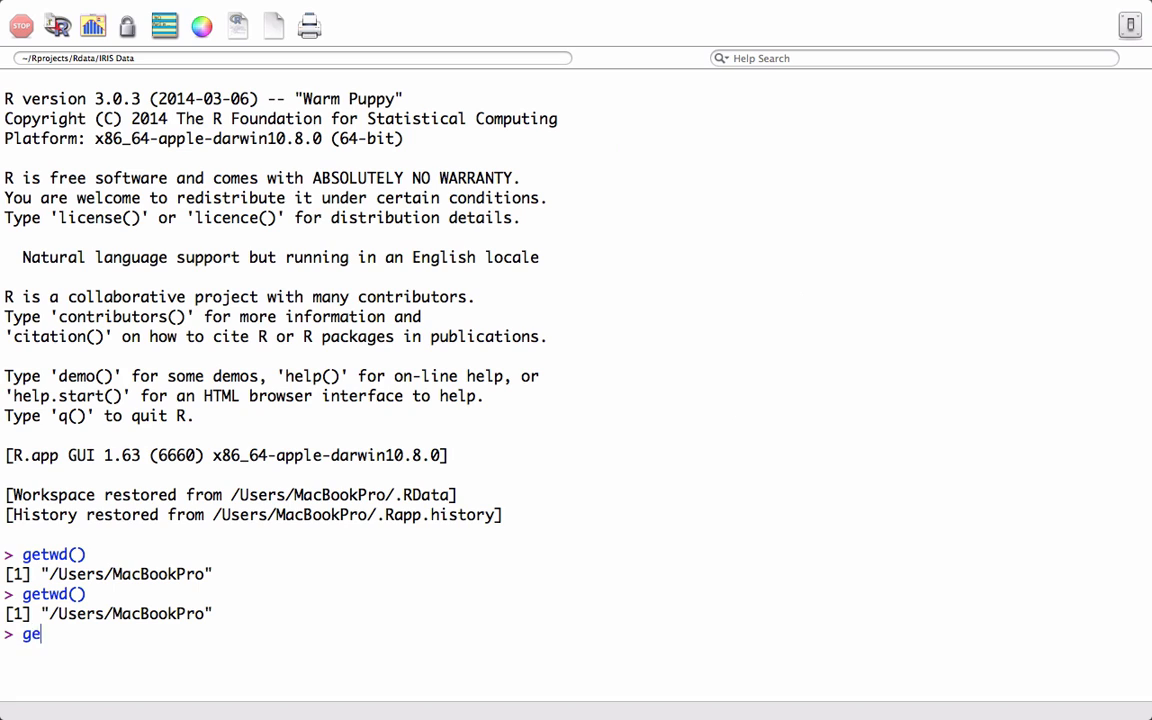
type("twd()")
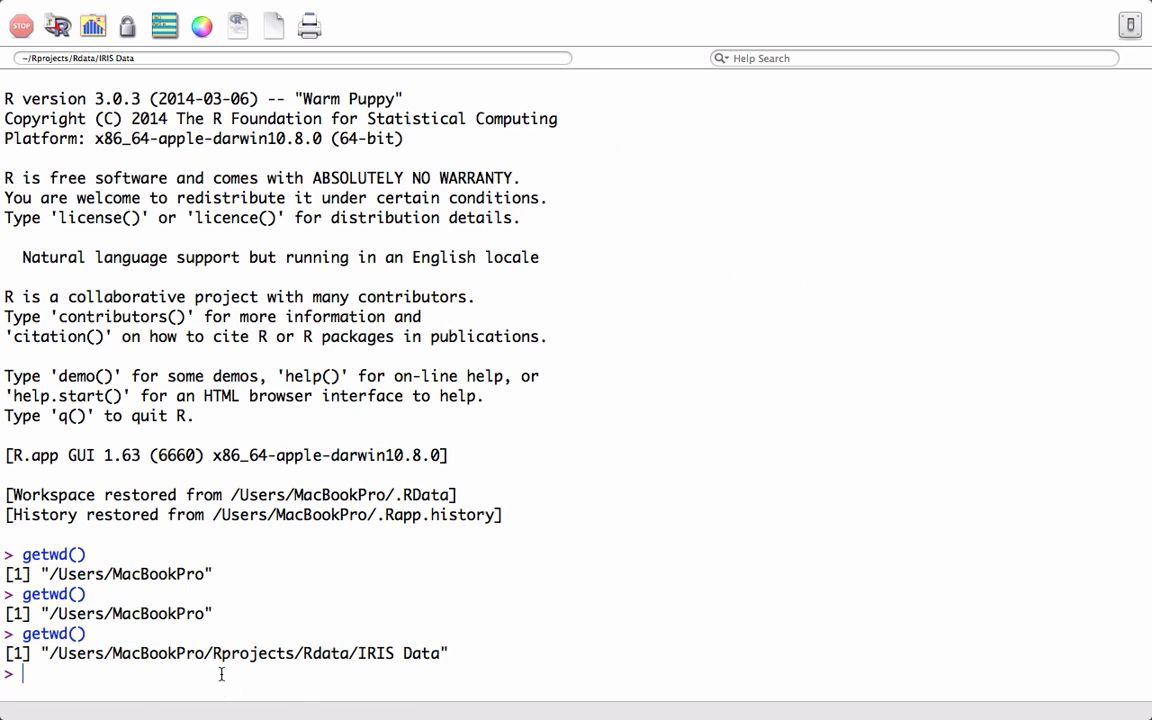
Read Iris-2.txt into myData with read.table
type("myData <")
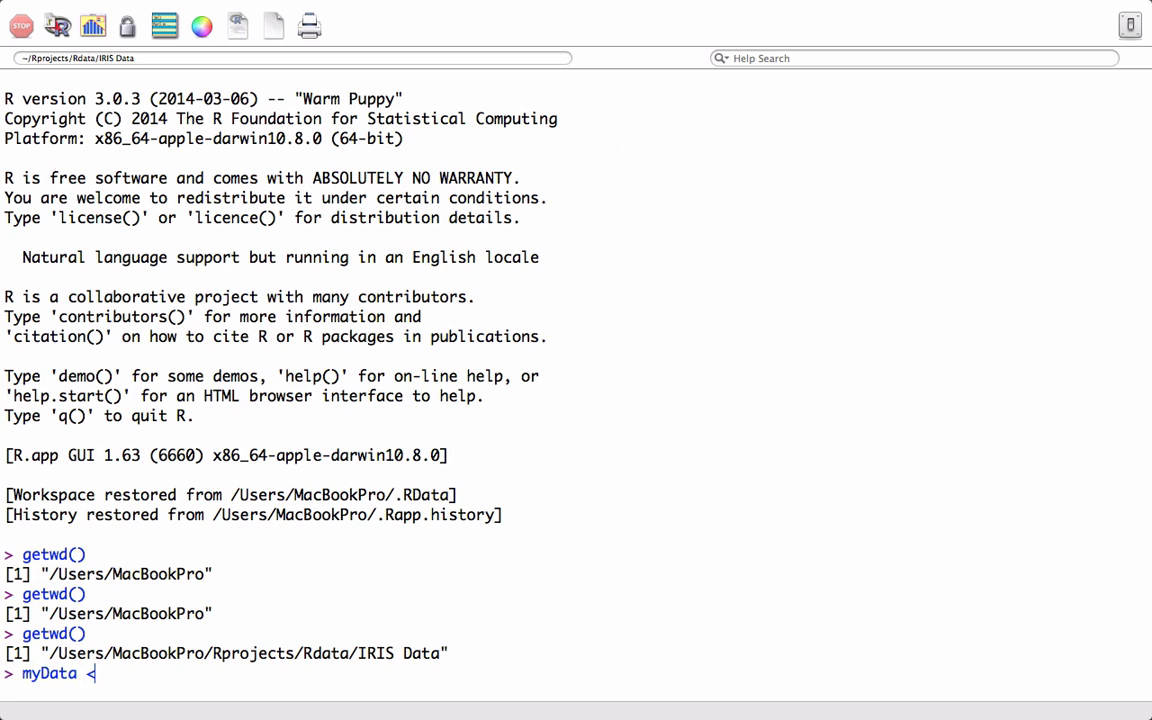
type("- re")
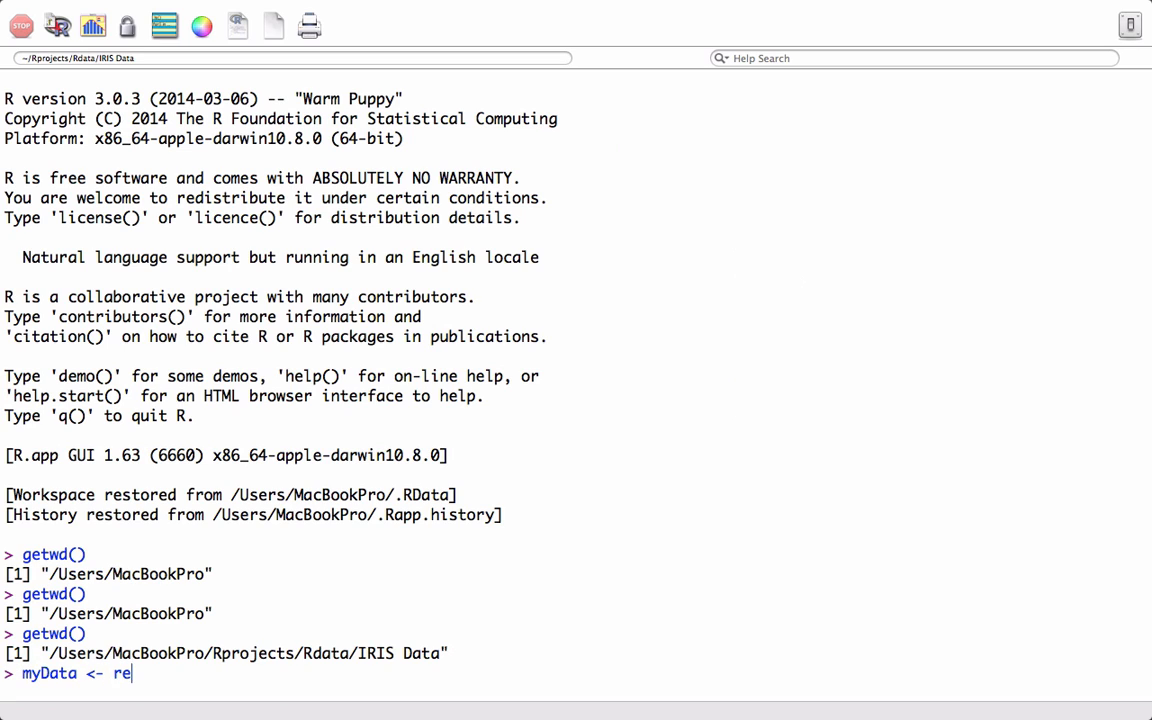
type("ad.table")
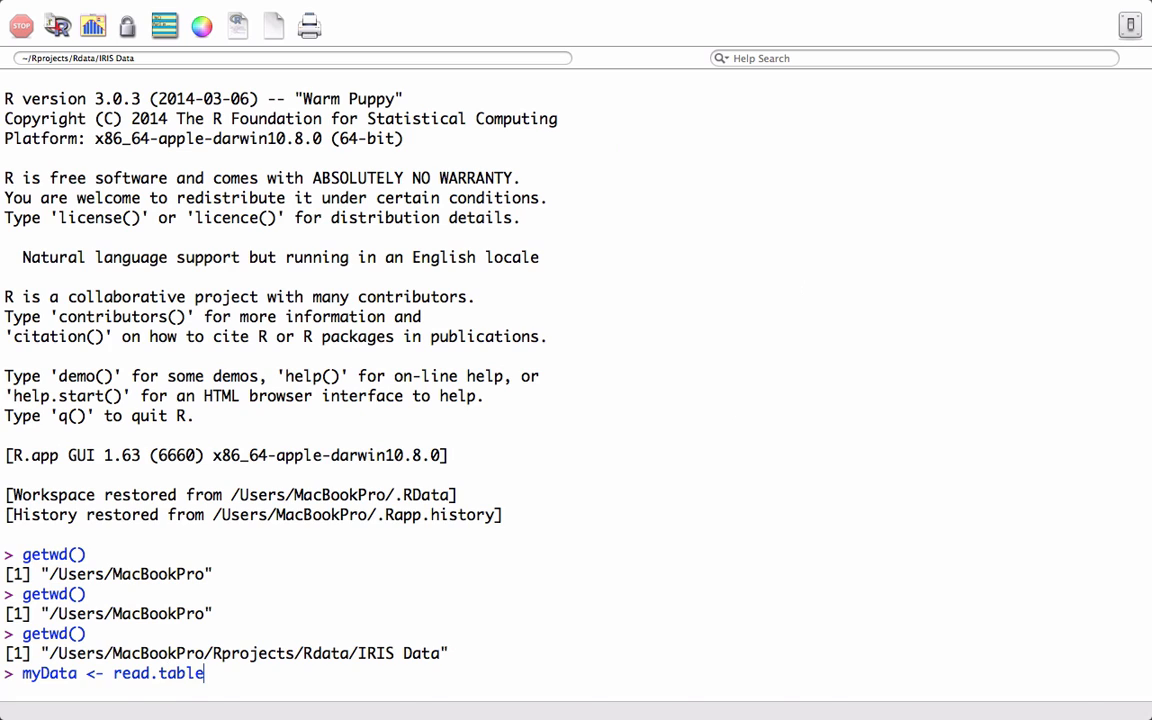
type("(\"I\"")
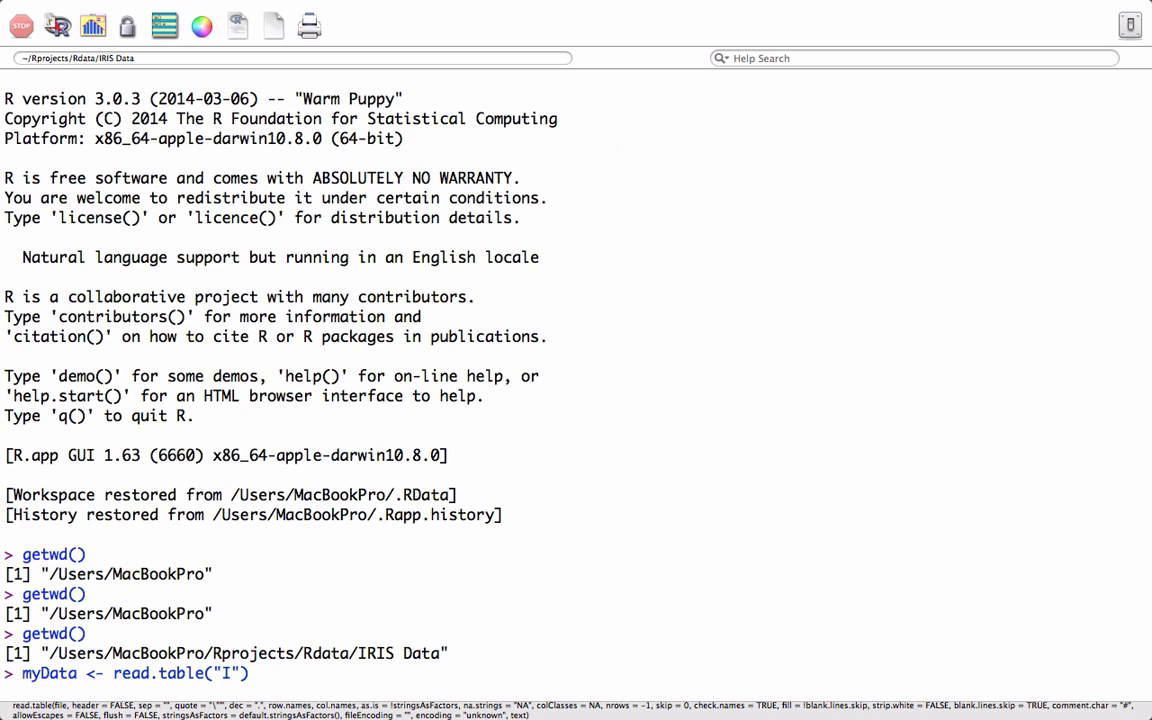
type("ris-")
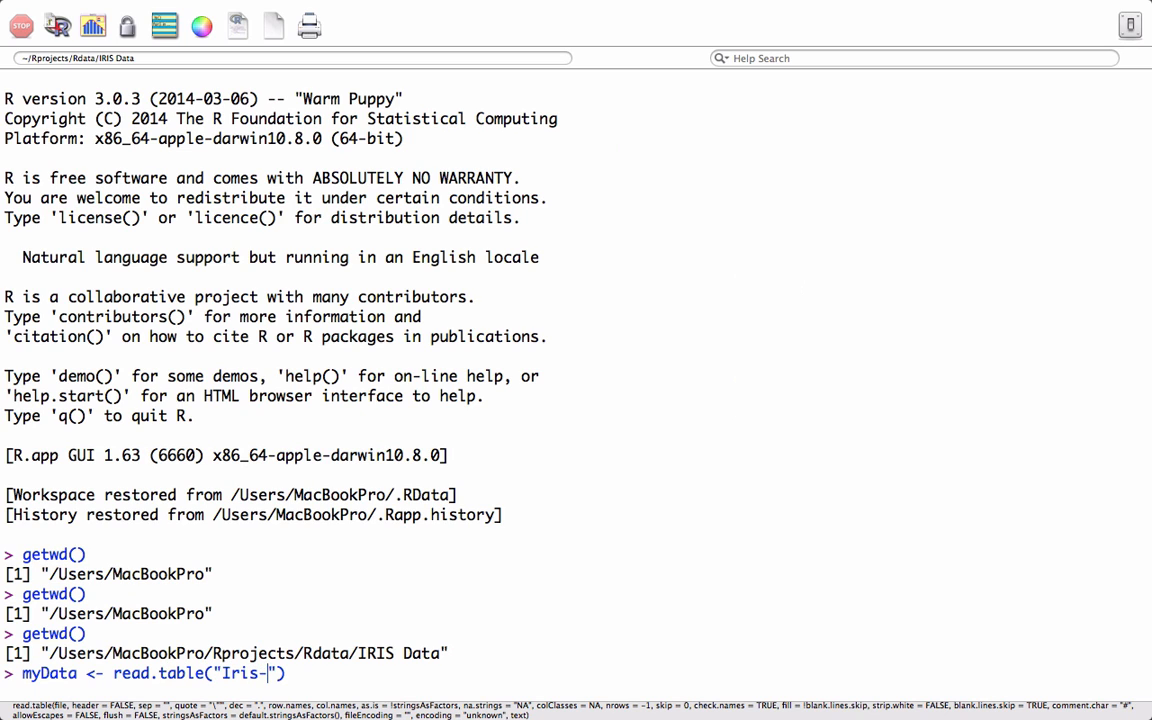
type("2.txt")
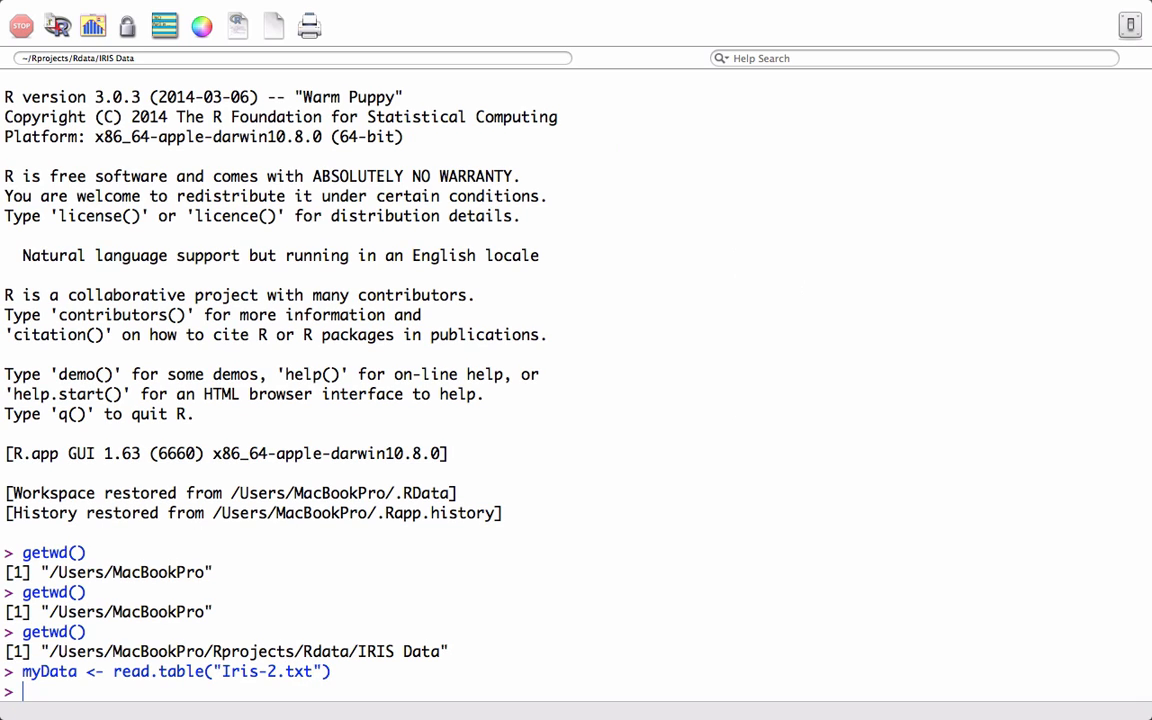
Run head(myData) to print the first six rows of columns V1–V4
type("he")
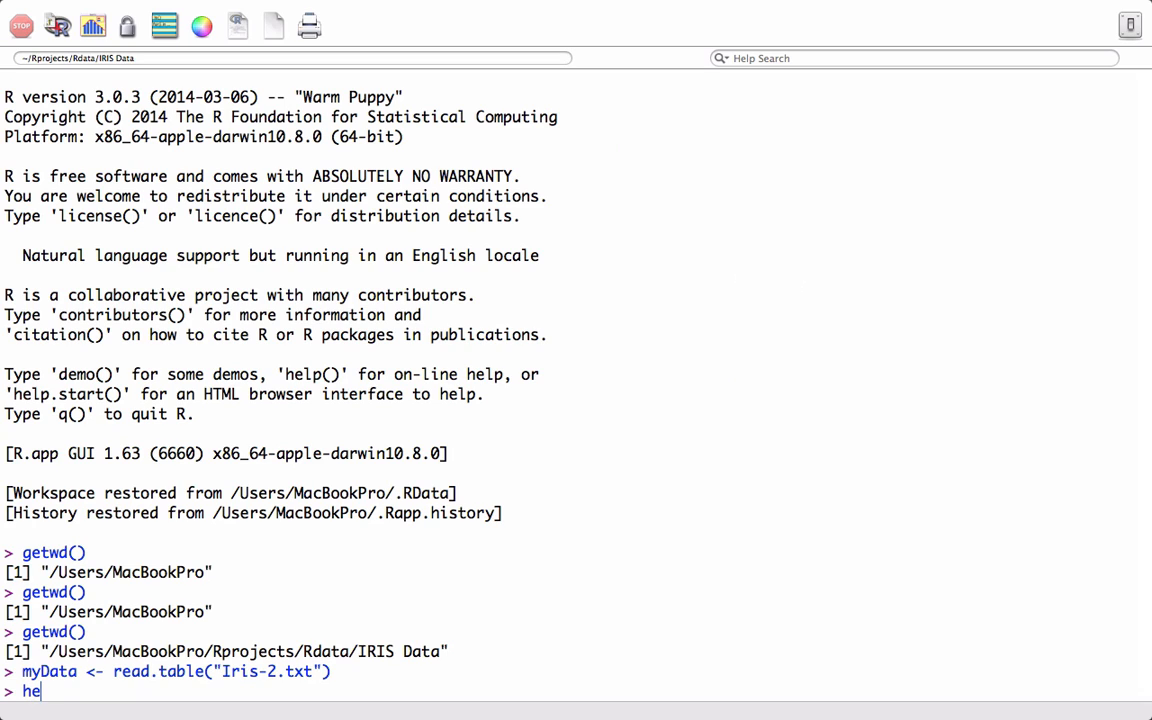
type("ad()")
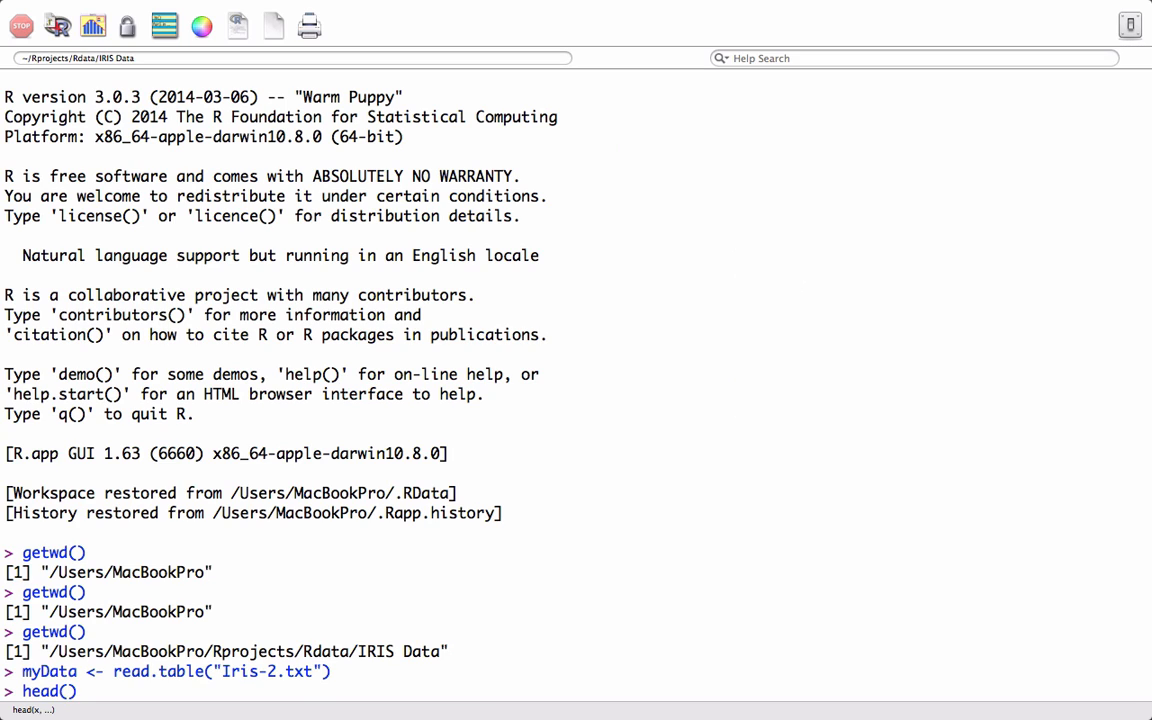
type("Iris-2.txt")
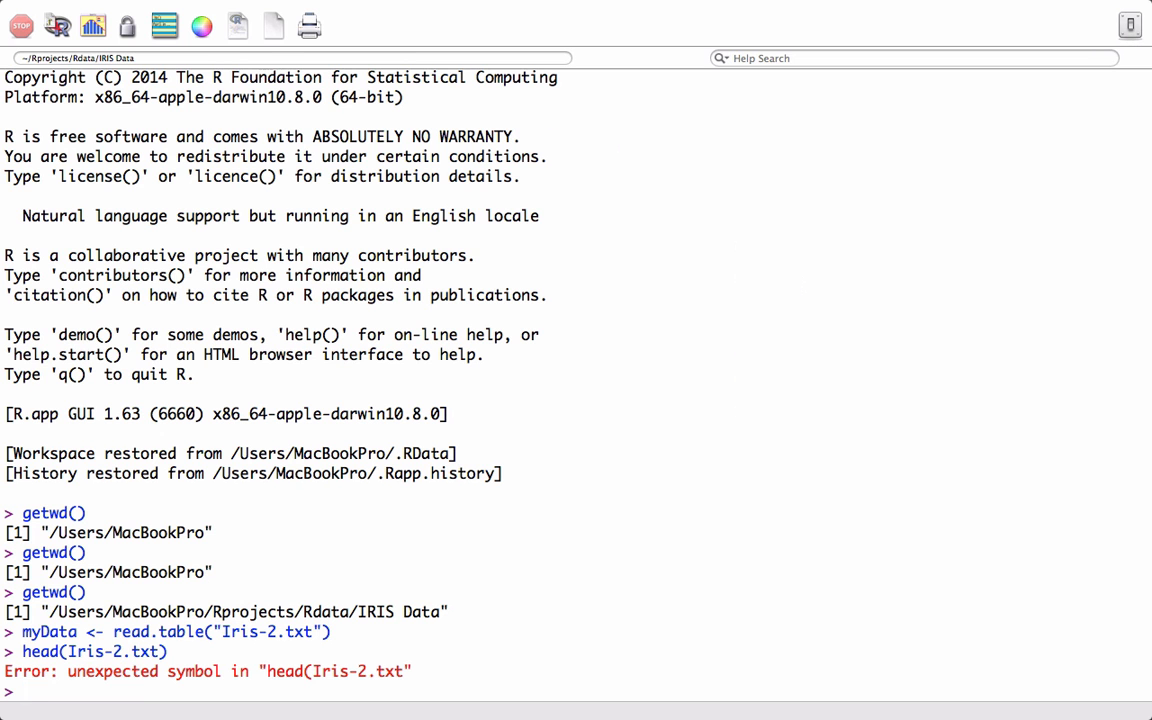
type("head")
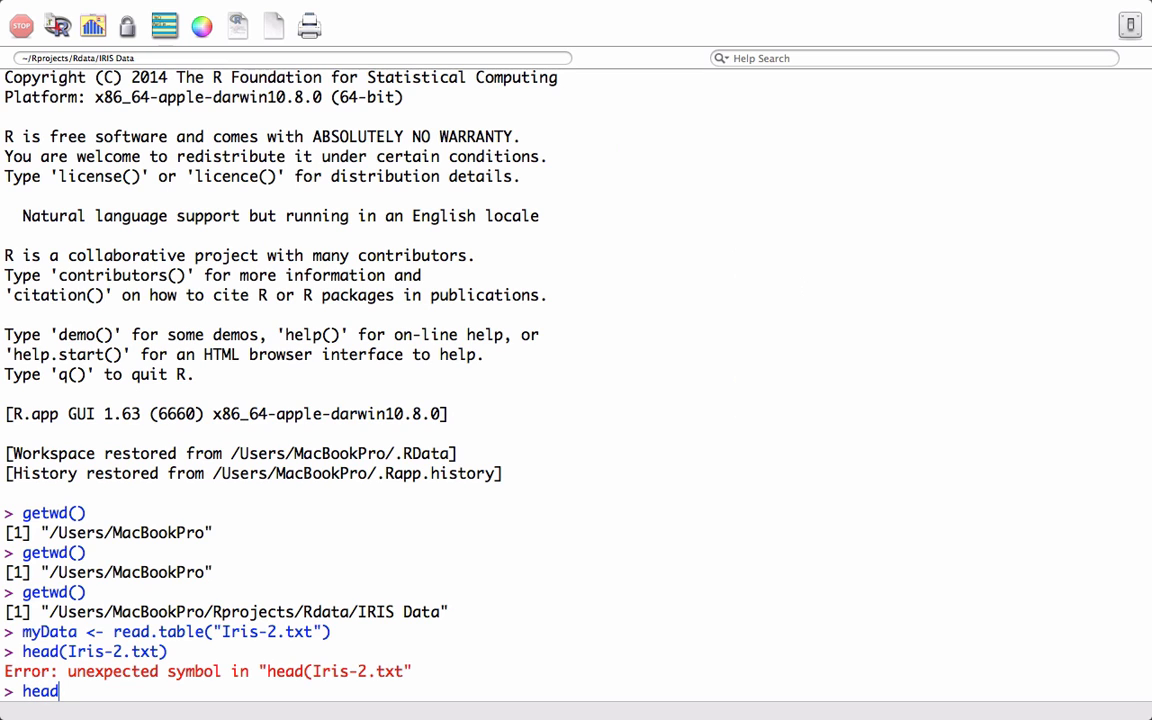
type("(my")
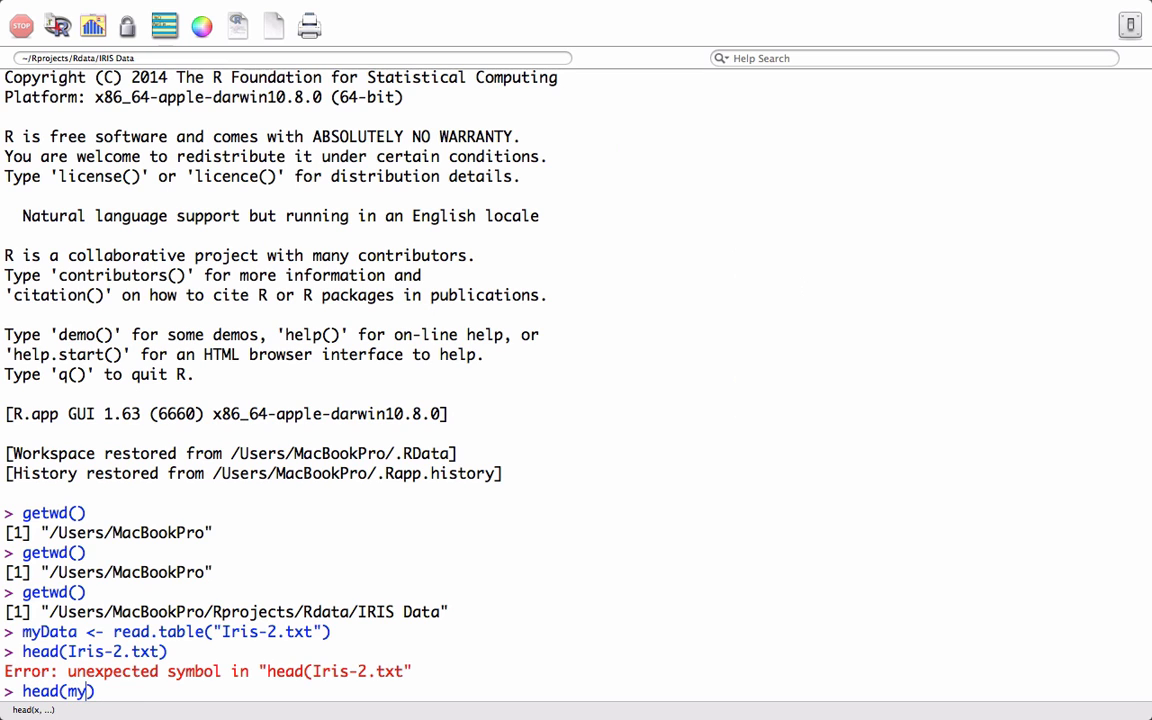
key("Return")
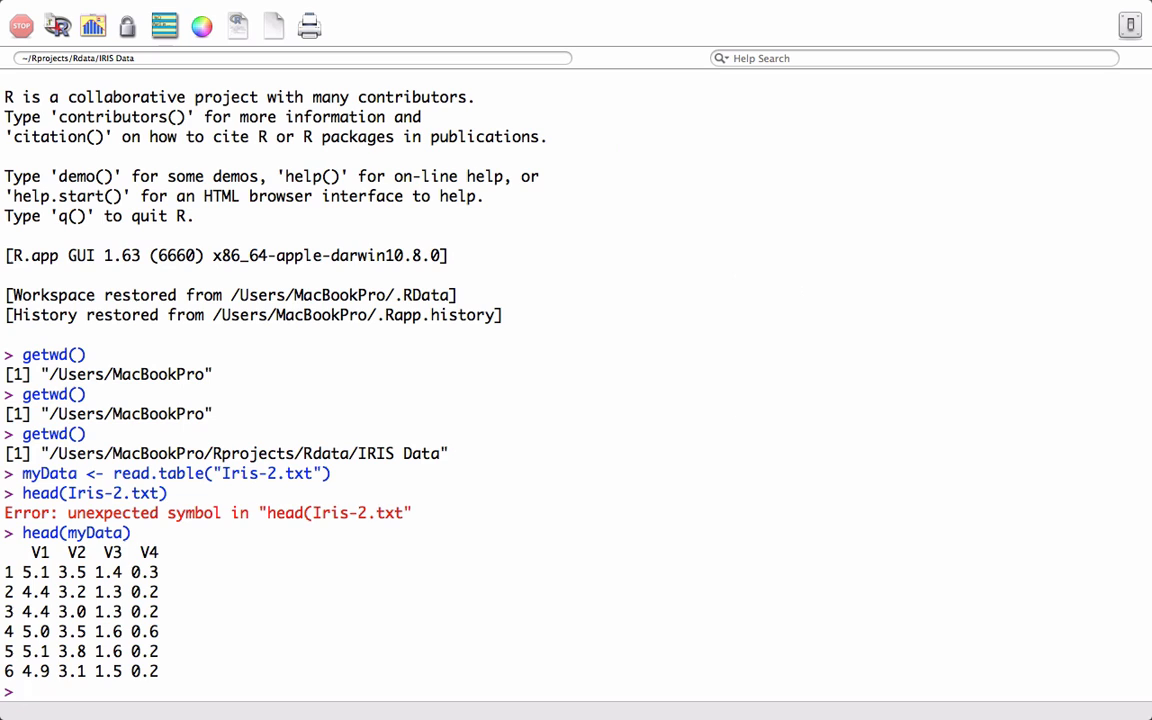
left_click_drag(40, 612, 156, 672)
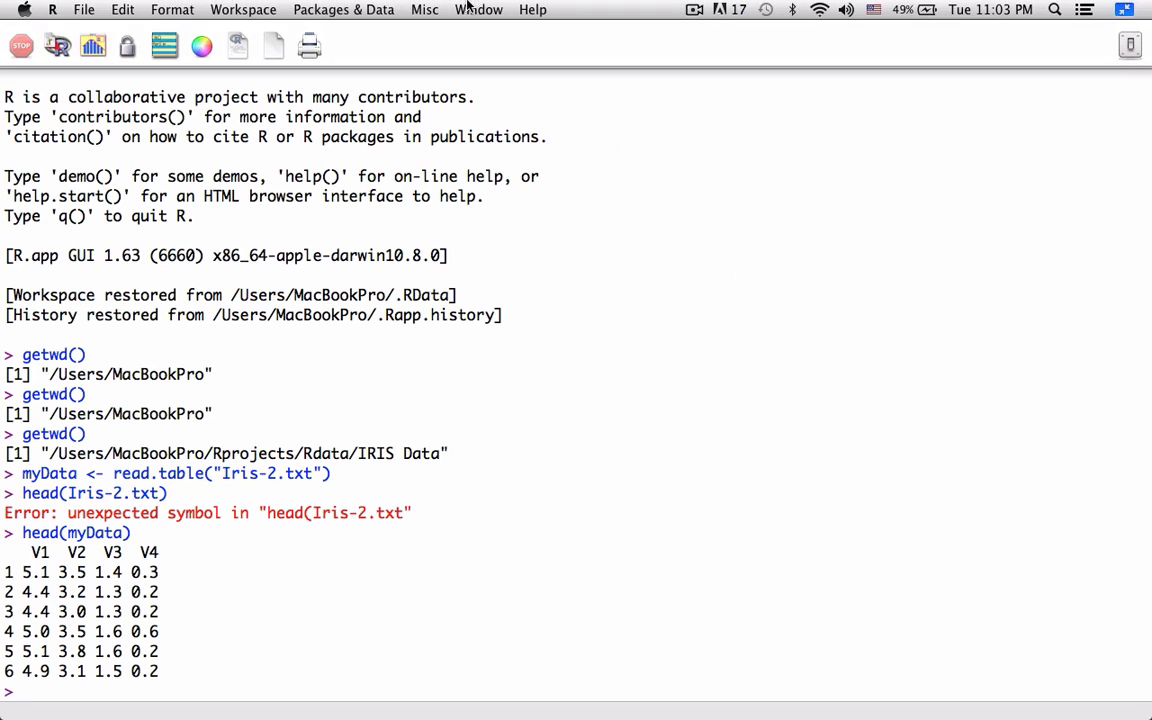
Set the working directory to /Users/MacBookPro/Rprojects with setwd()
left_click(424, 8)
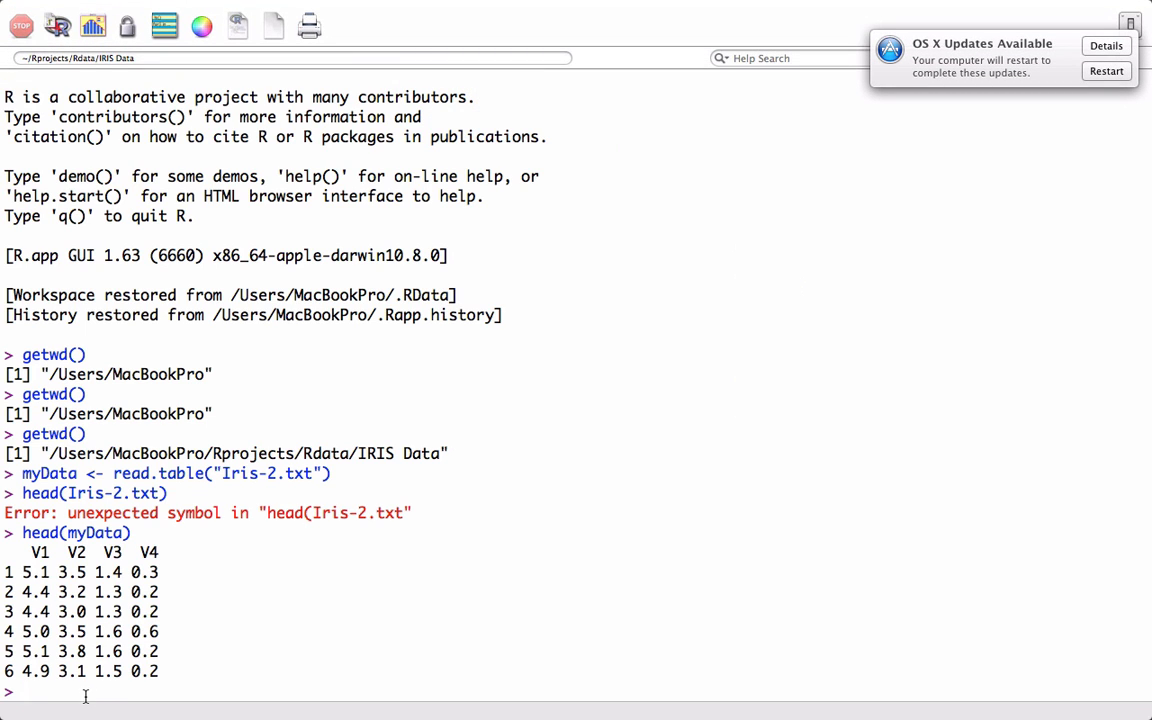
type("setwd()")
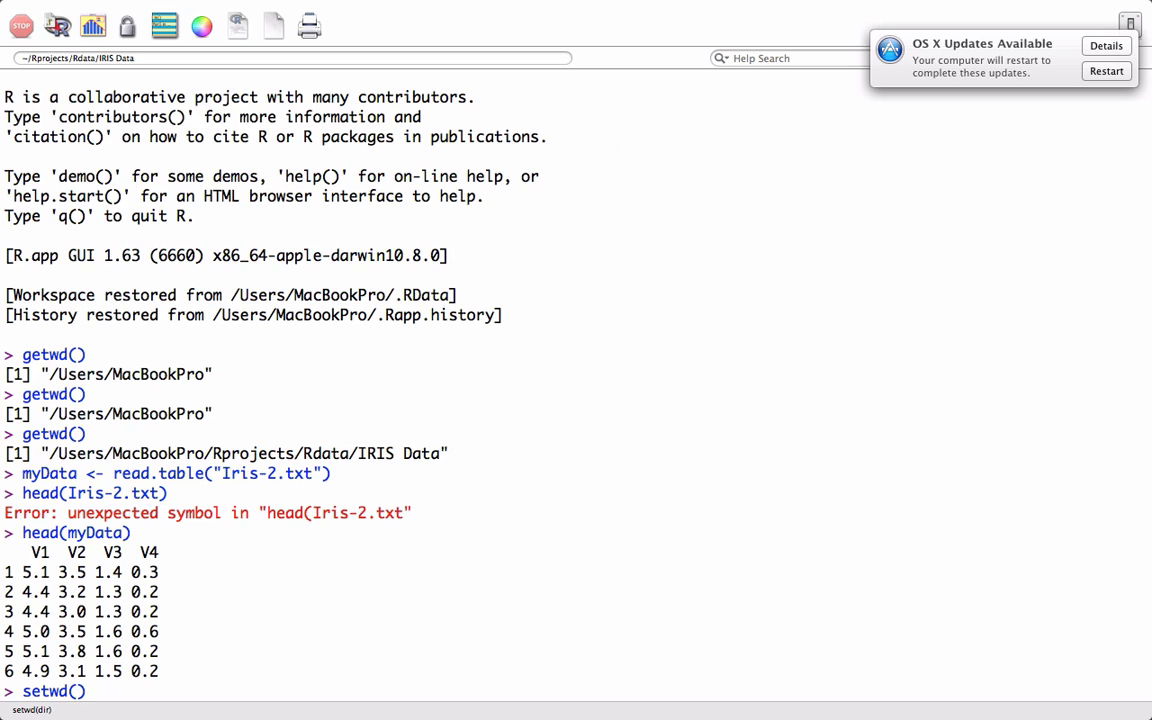
type("\"/\"")
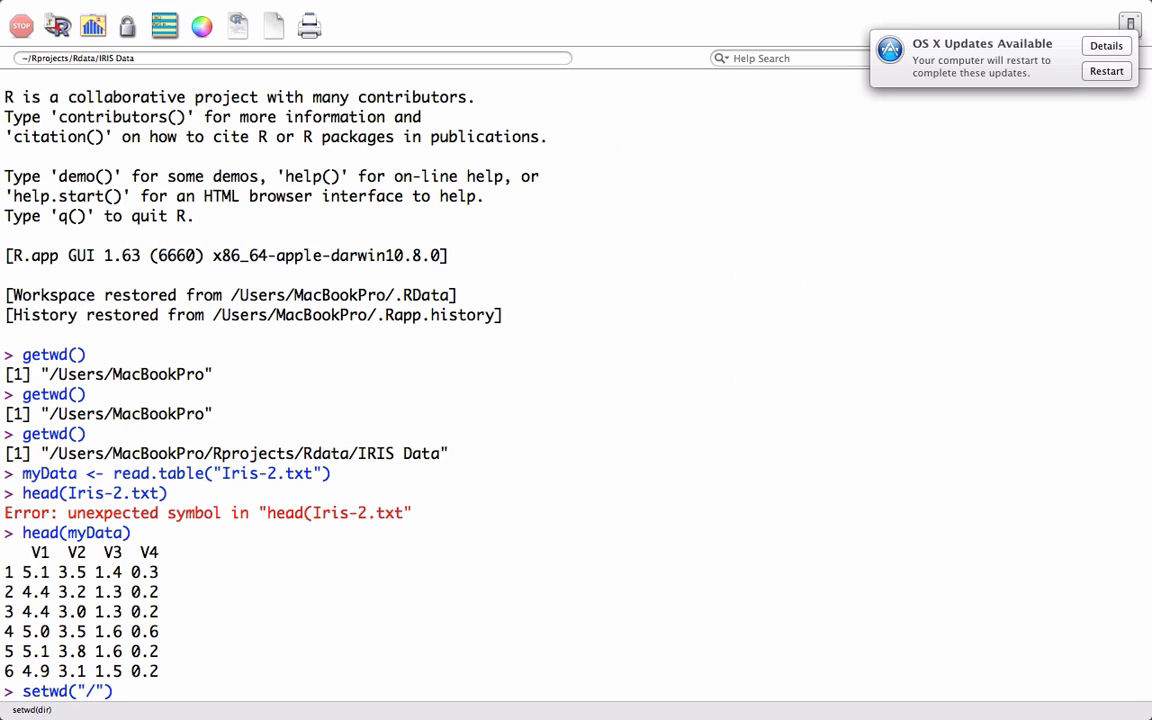
type("Users/MacBookPro")
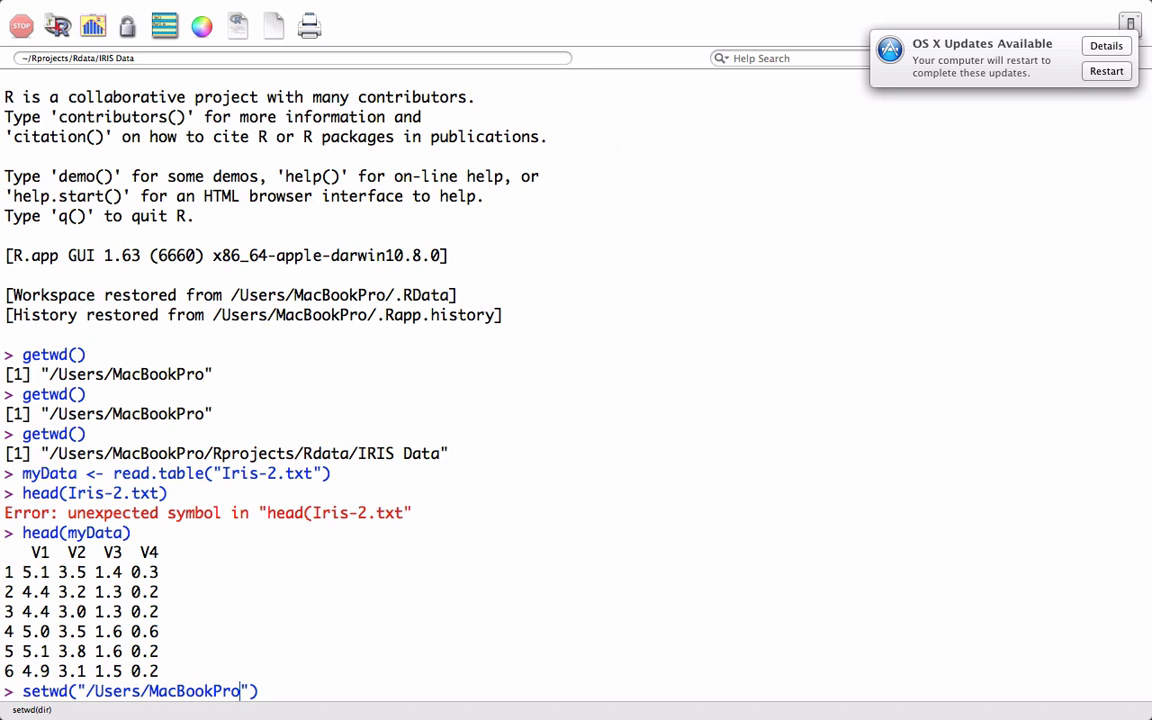
type("/Rpr")
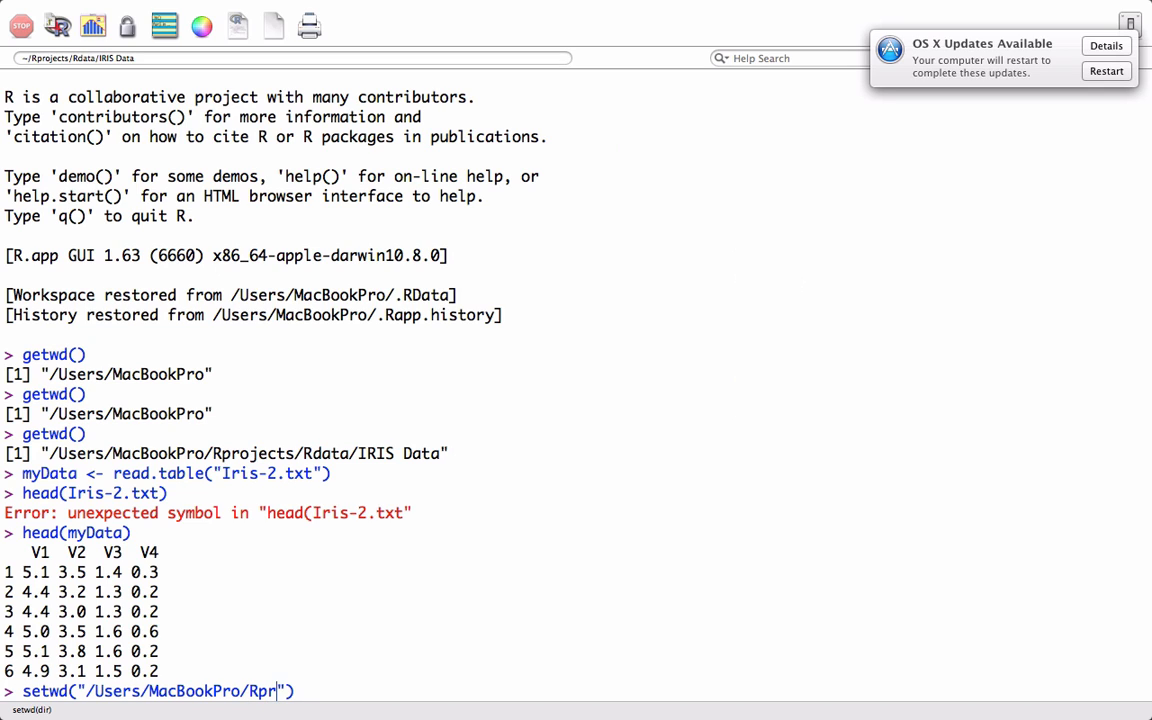
type("ojects")
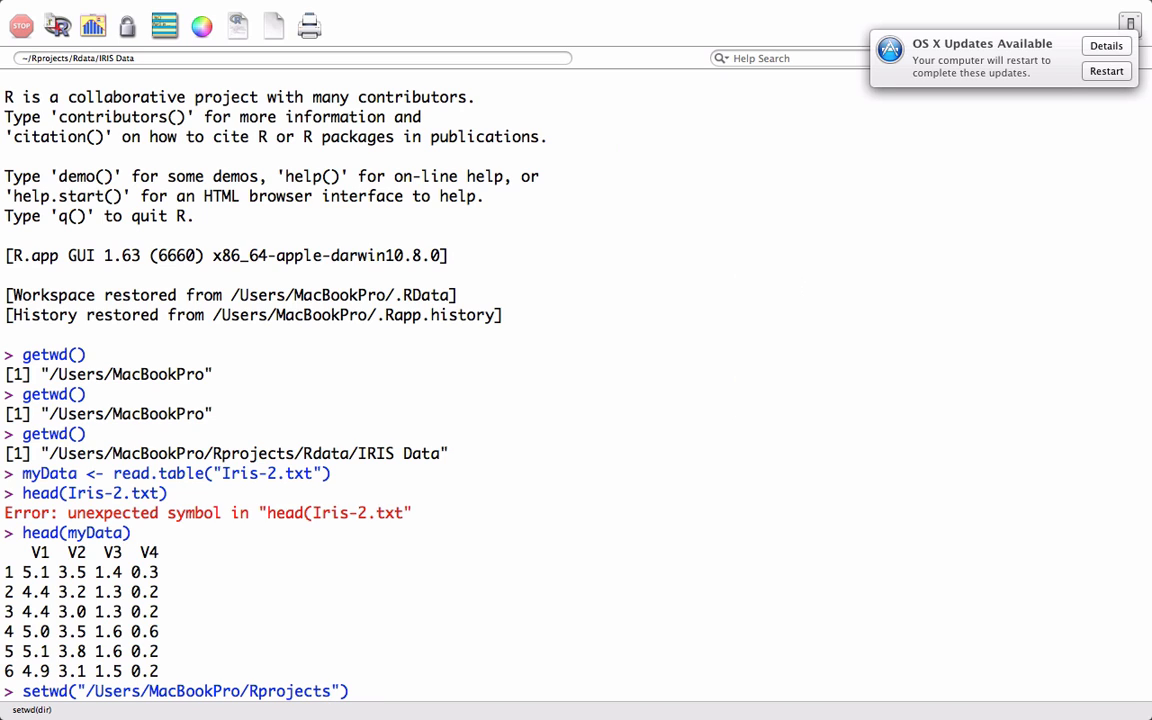
key("Return")
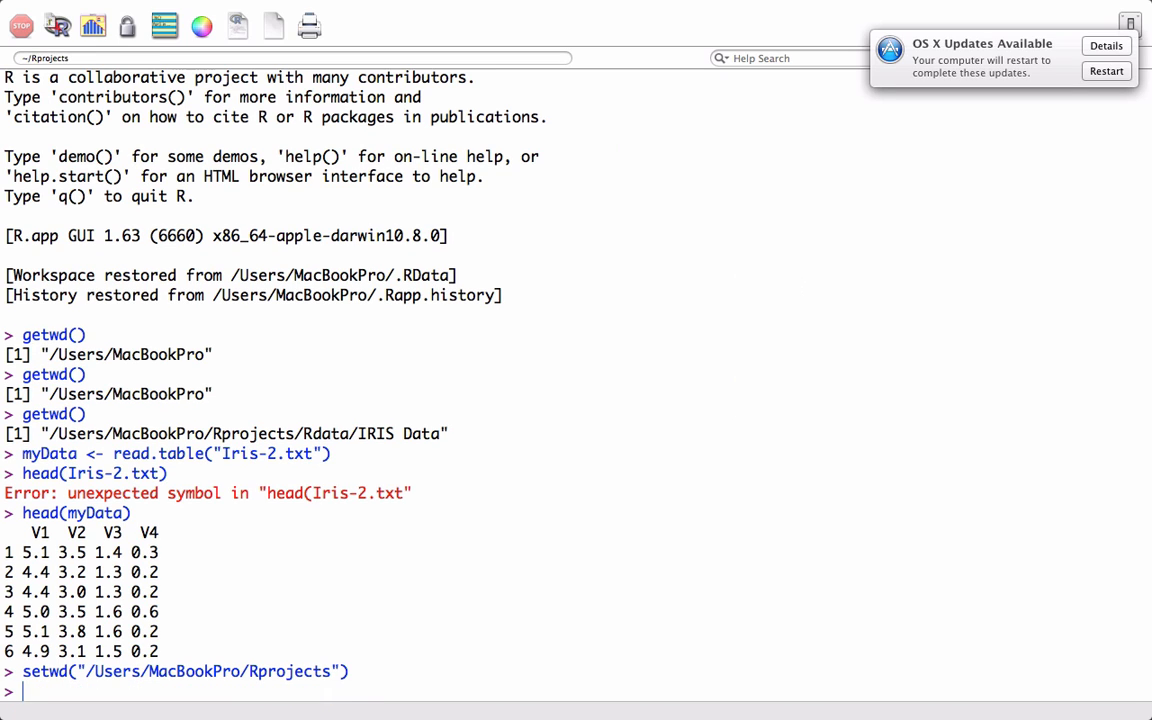
Run getwd() to confirm the directory is /Users/MacBookPro/Rprojects
type("getwd()")
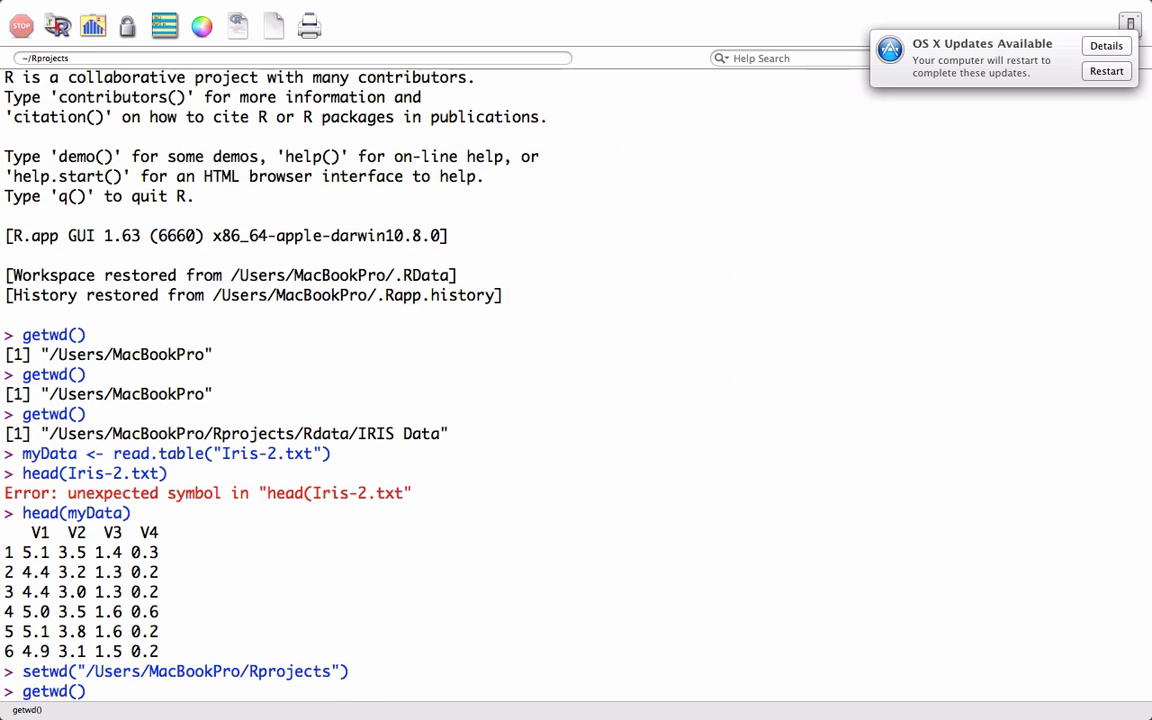
key("Return")
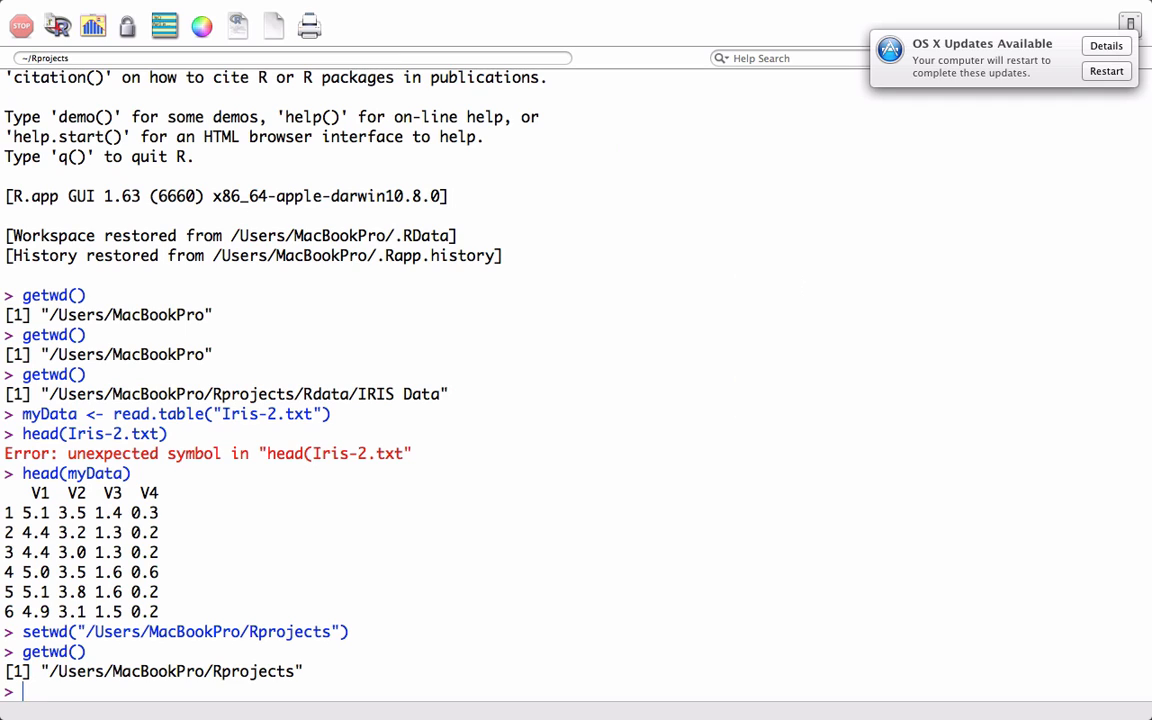